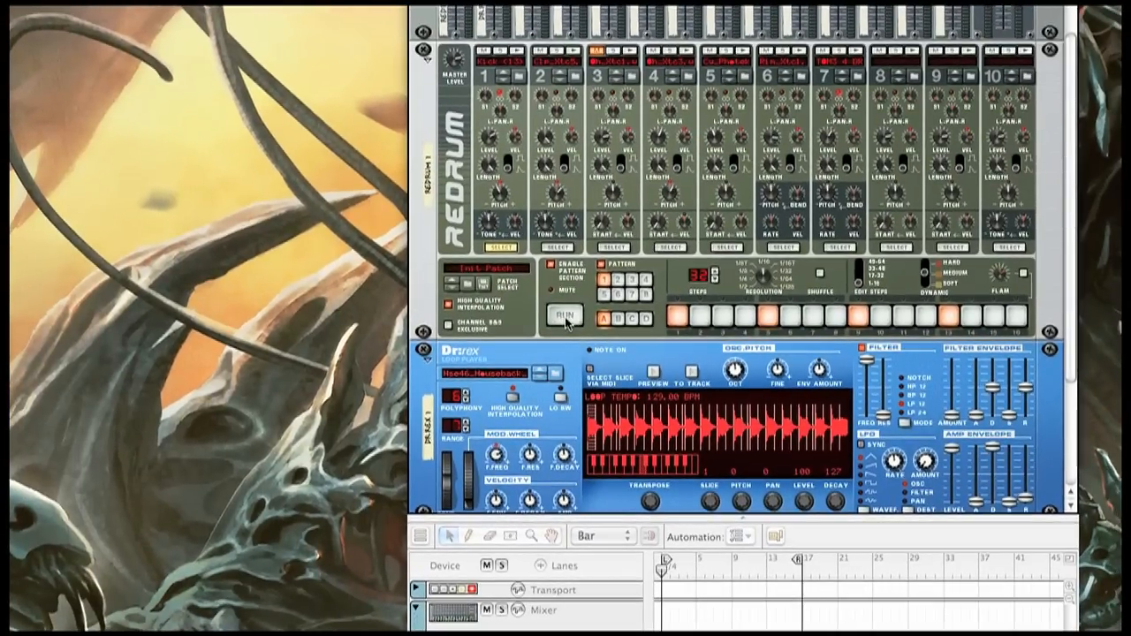
# Step: Preview the drum pattern, then navigate the browser path to Reason Factory Sound Bank
pyautogui.click(563, 314)
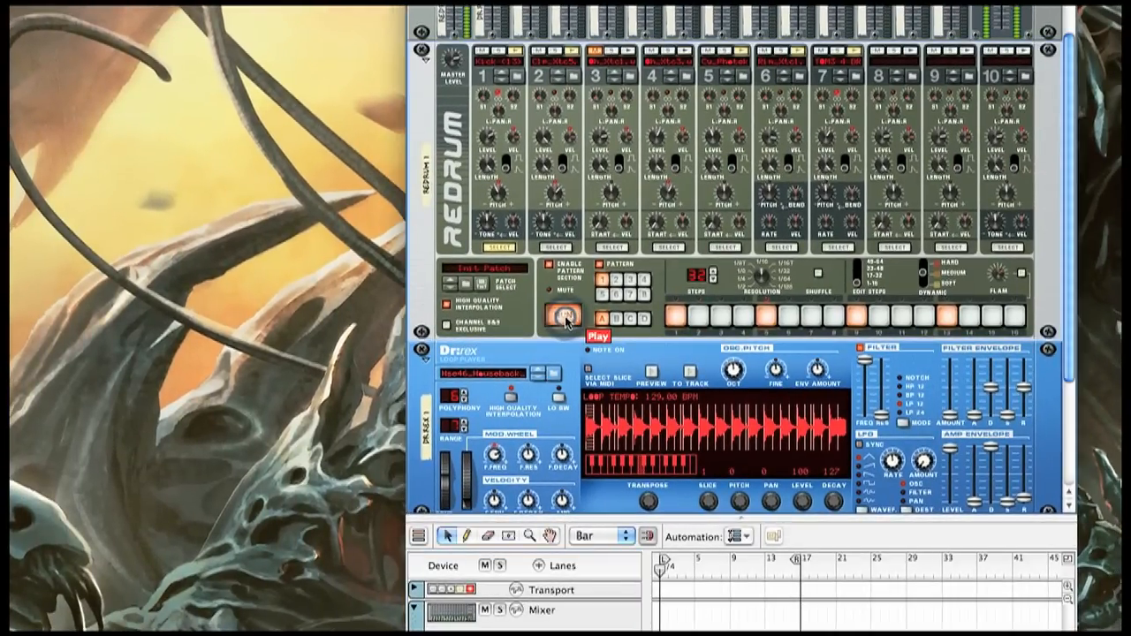
pyautogui.click(563, 316)
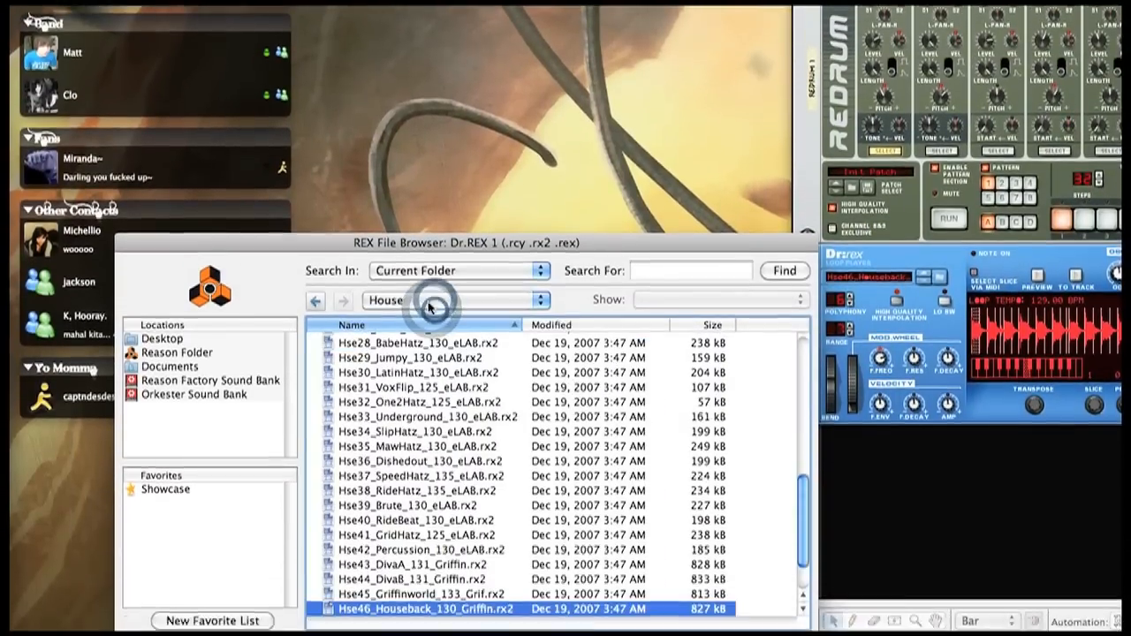
pyautogui.click(453, 299)
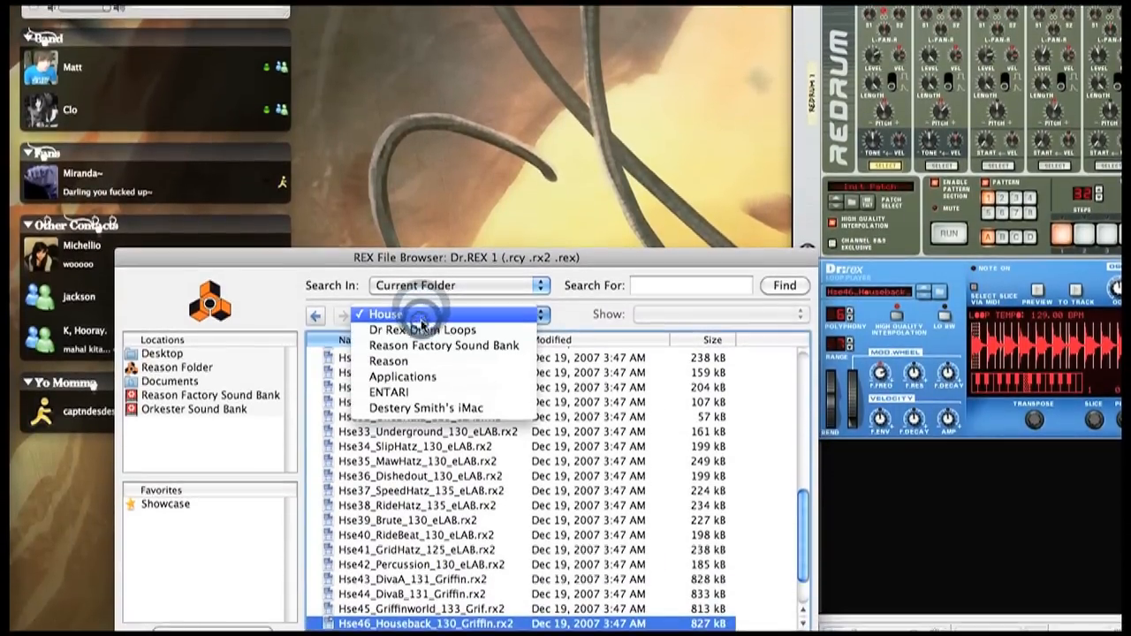
pyautogui.click(421, 330)
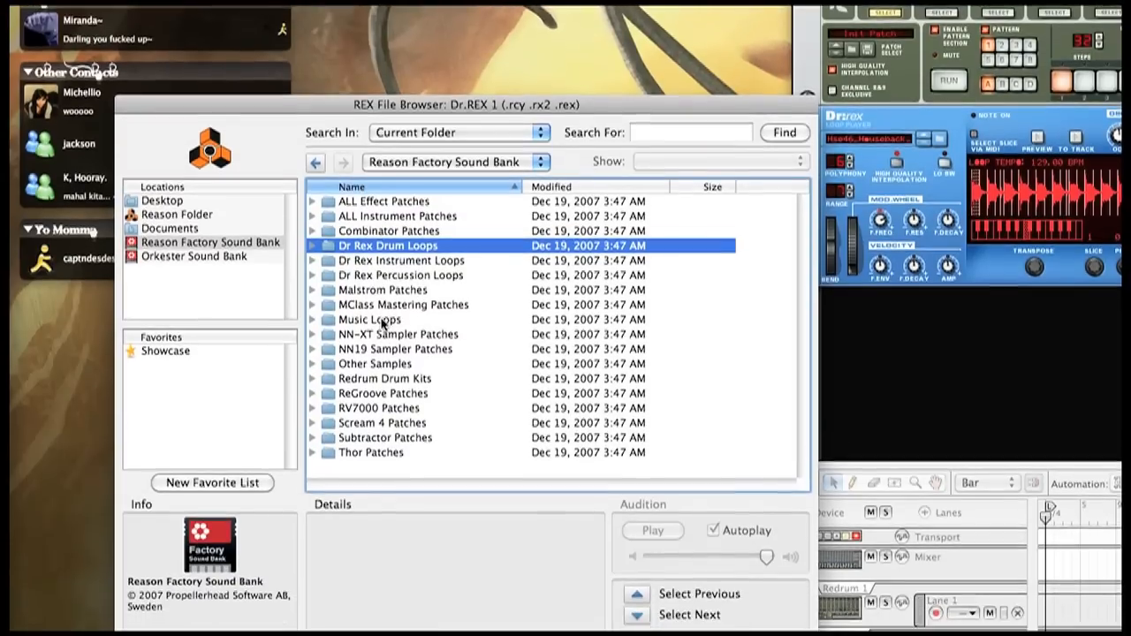
# Step: Peek into Music Loops, return to the Sound Bank, and open Dr Rex Drum Loops
pyautogui.doubleClick(369, 319)
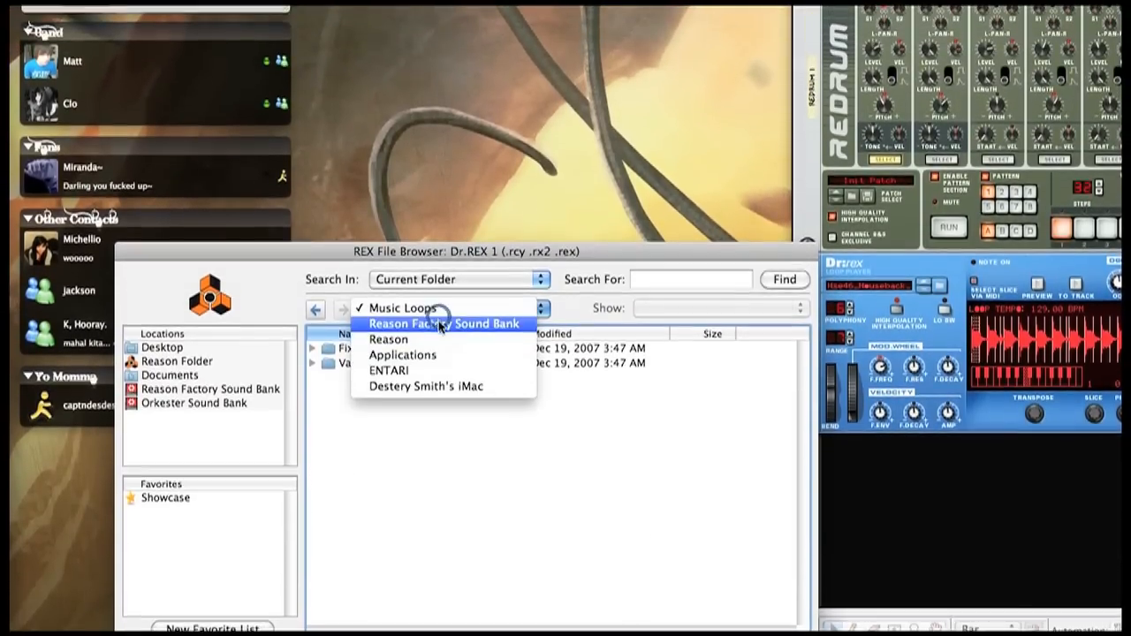
pyautogui.click(443, 324)
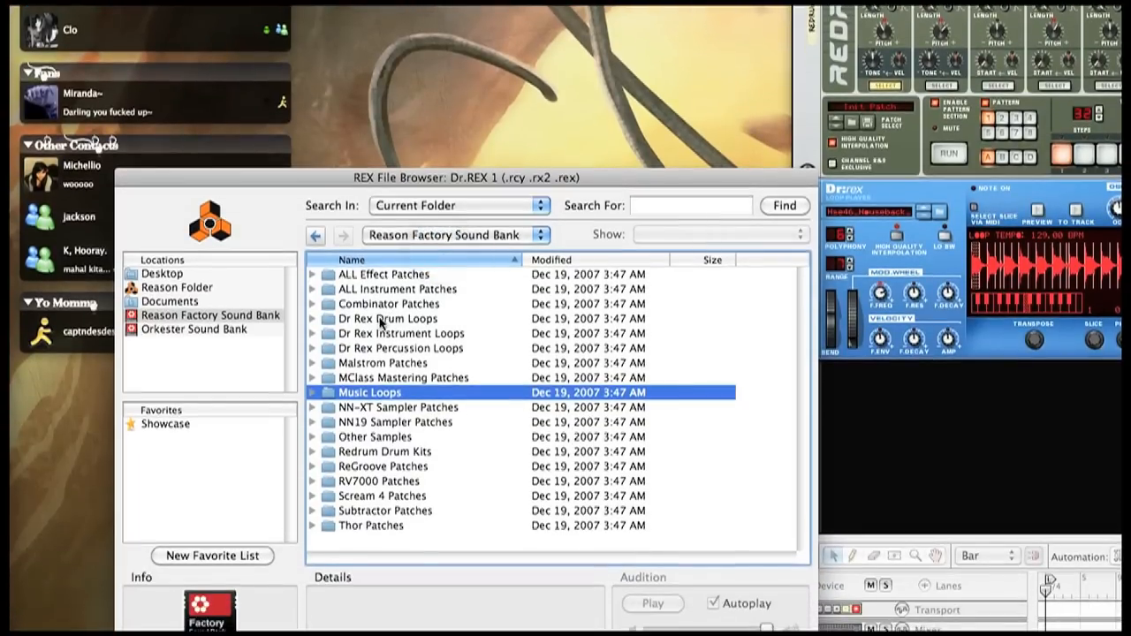
pyautogui.click(387, 317)
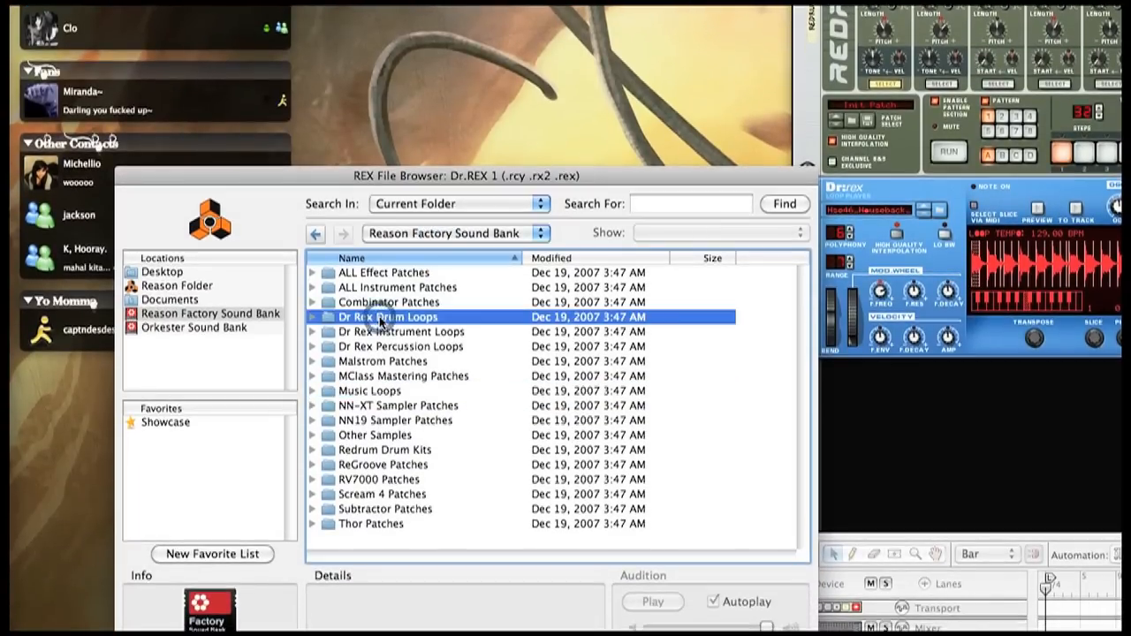
pyautogui.doubleClick(388, 317)
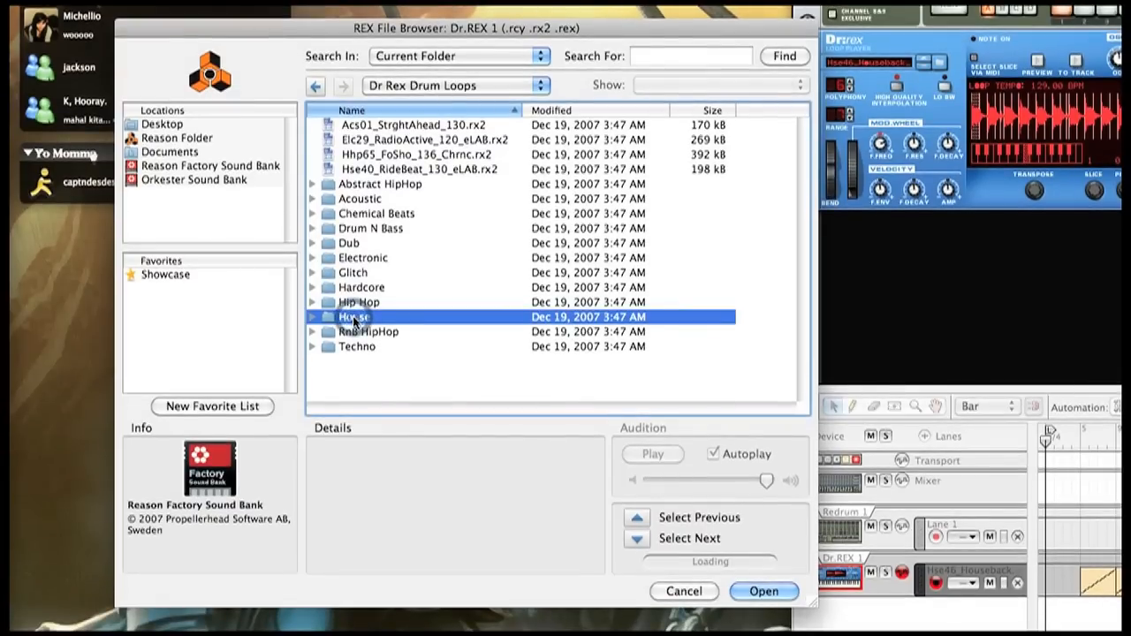
# Step: Open the House folder and load Hse46_Houseback_130_Griffin.rx2 into Dr.REX
pyautogui.doubleClick(354, 317)
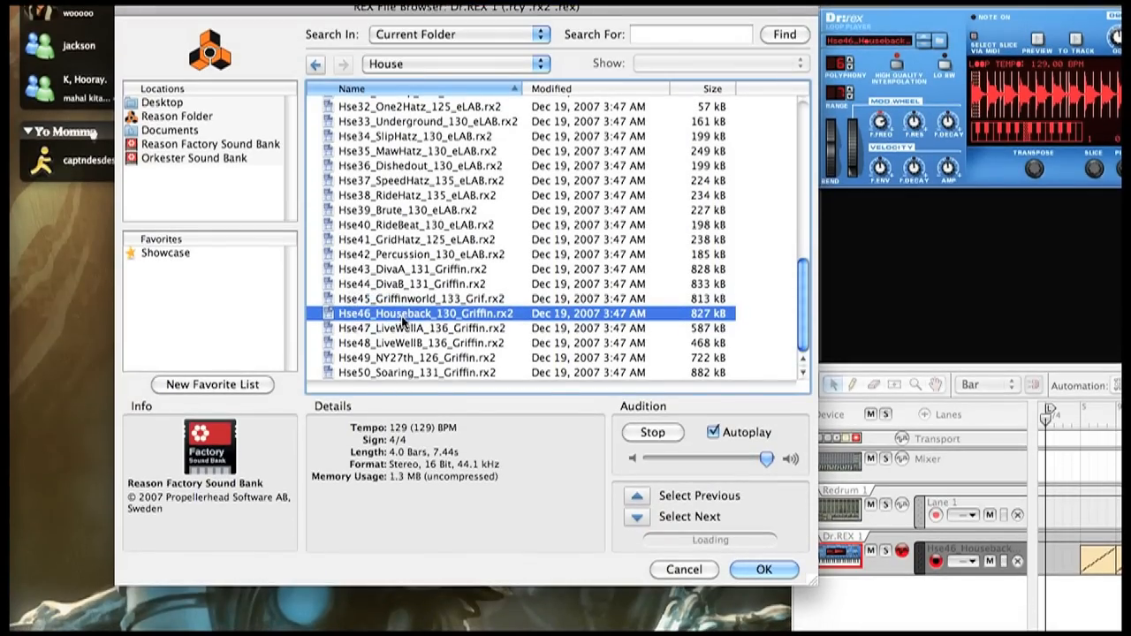
pyautogui.click(764, 569)
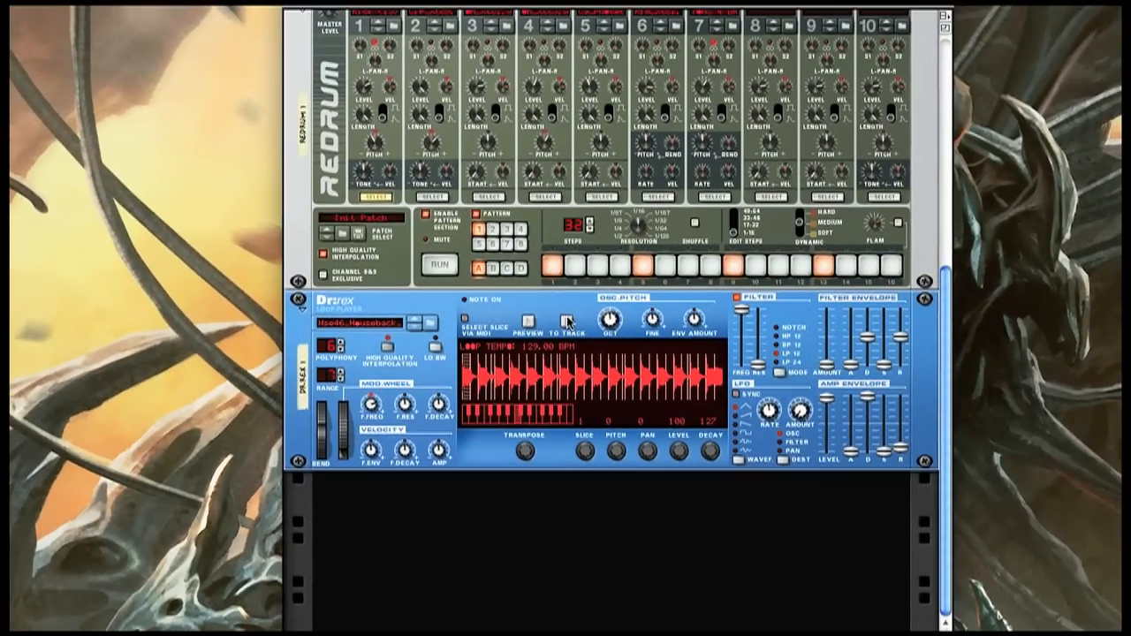
# Step: Scroll the rack to the Dr.REX panel holding the Houseback loop at 129 BPM
pyautogui.scroll(-3)
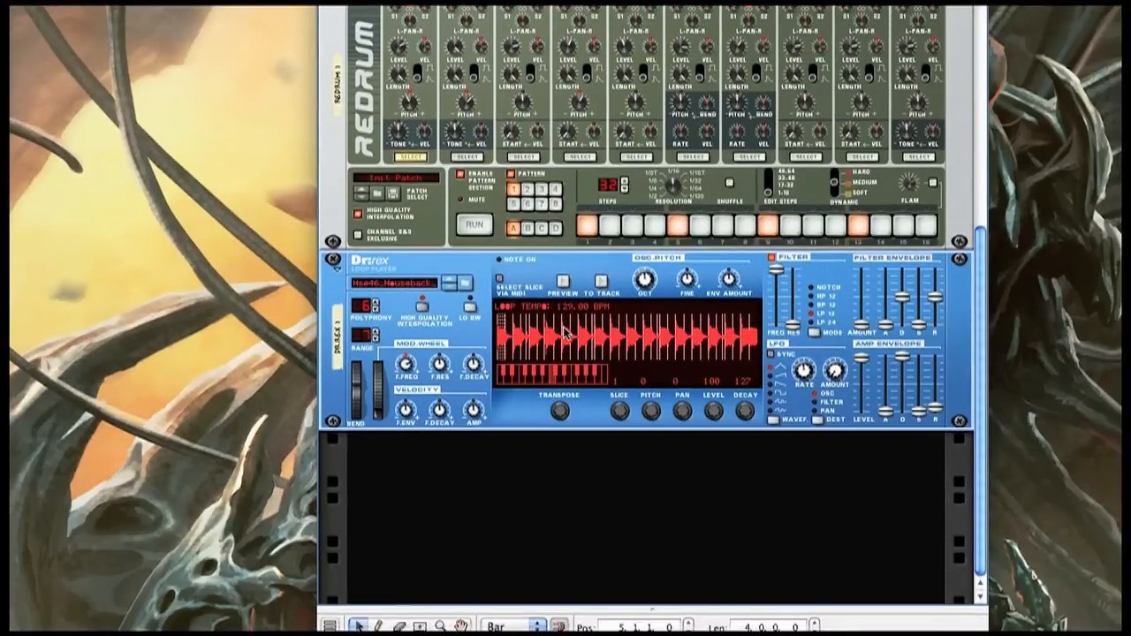
# Step: Scroll through the rack to inspect the Houseback loop's individual slices in Dr.REX
pyautogui.scroll(-3)
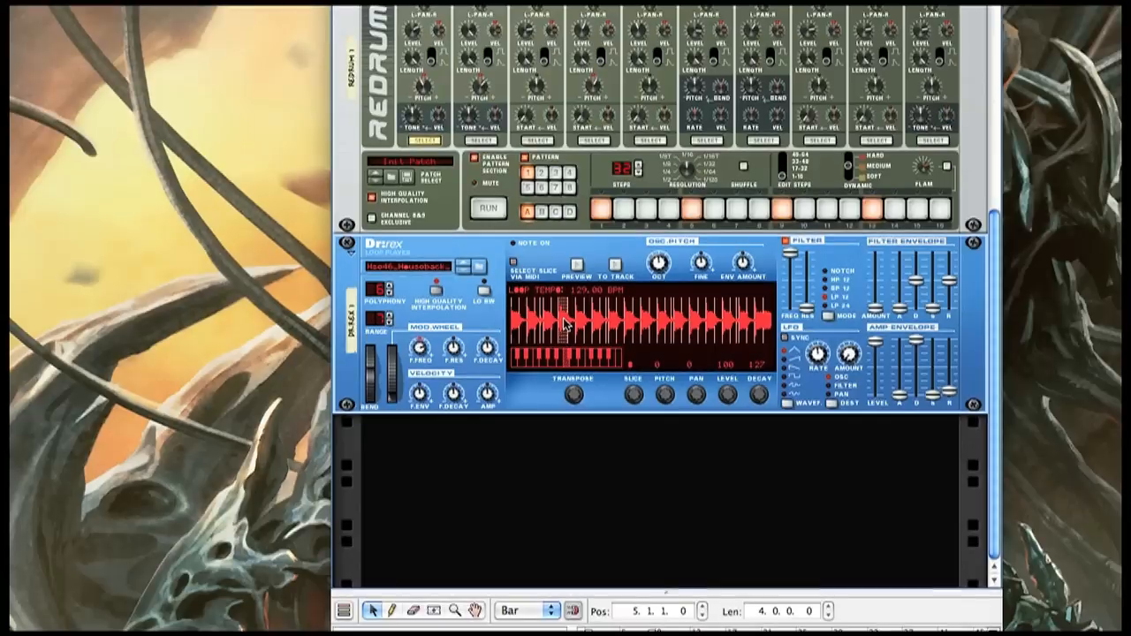
pyautogui.scroll(-3)
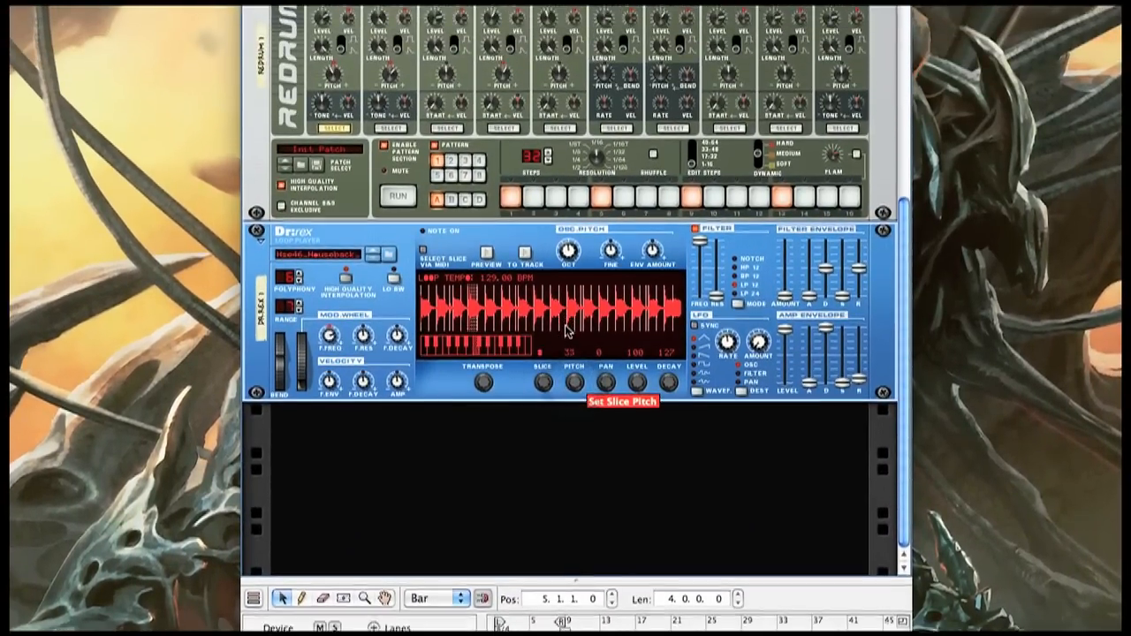
pyautogui.scroll(-3)
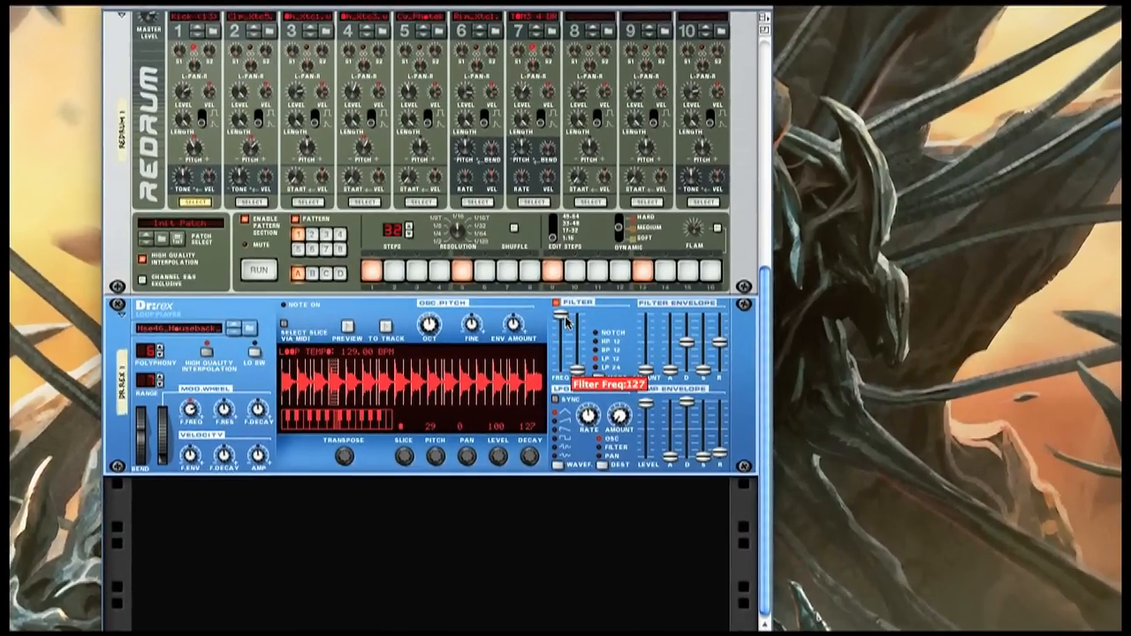
# Step: Scroll further down the device rack around Dr.REX's filter section
pyautogui.scroll(-3)
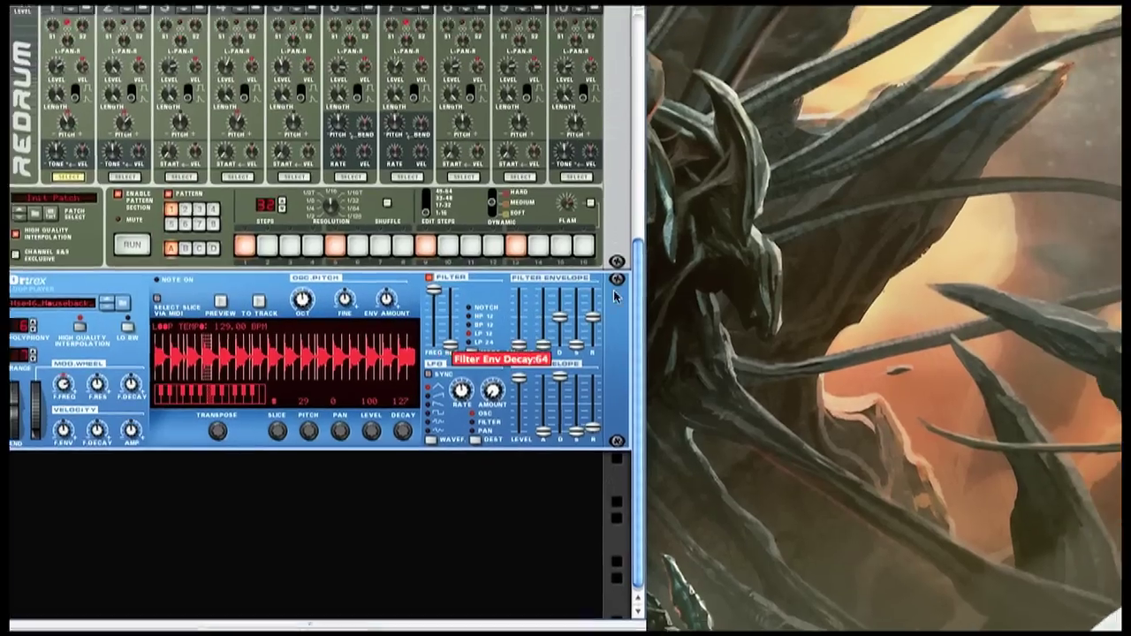
pyautogui.scroll(-3)
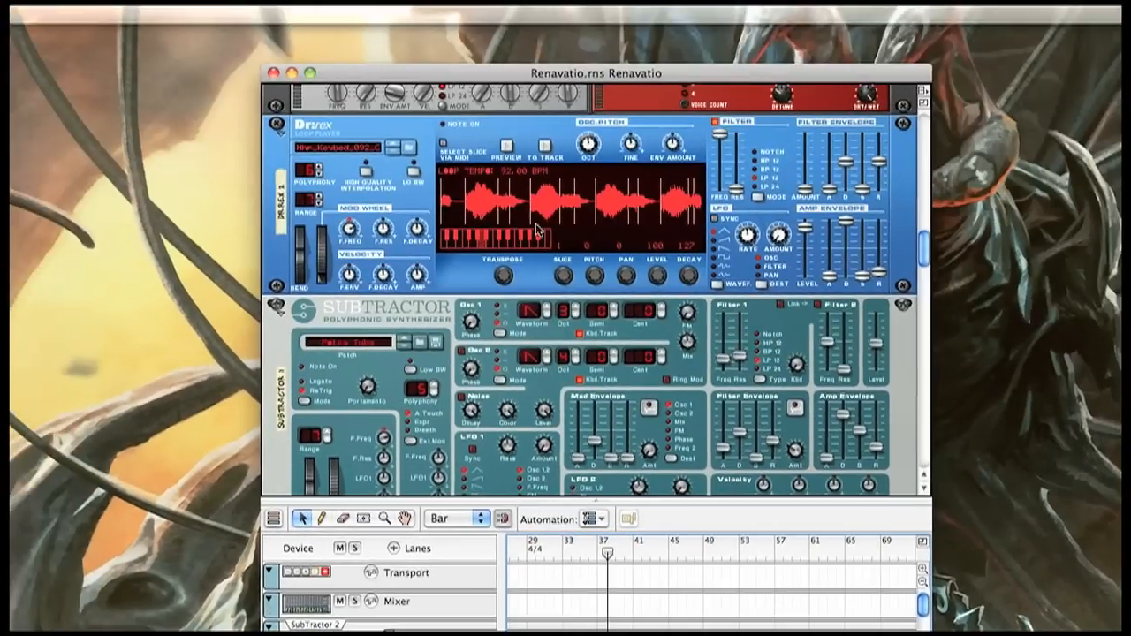
# Step: Scroll the Renavatio rack and bring up the Create menu's device list
pyautogui.scroll(-3)
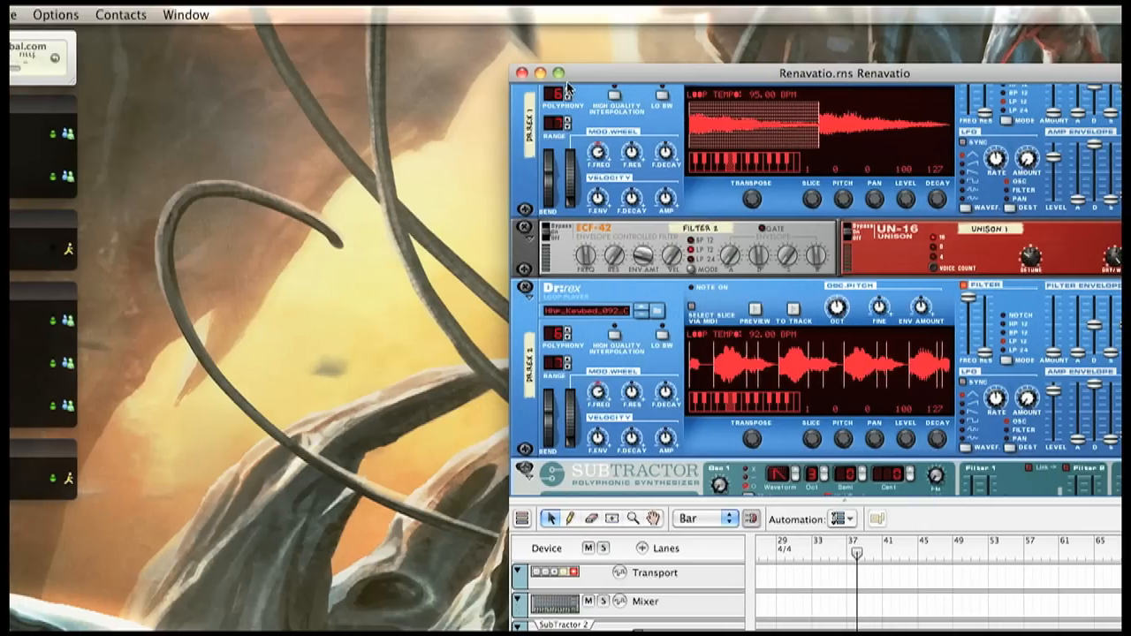
pyautogui.click(210, 14)
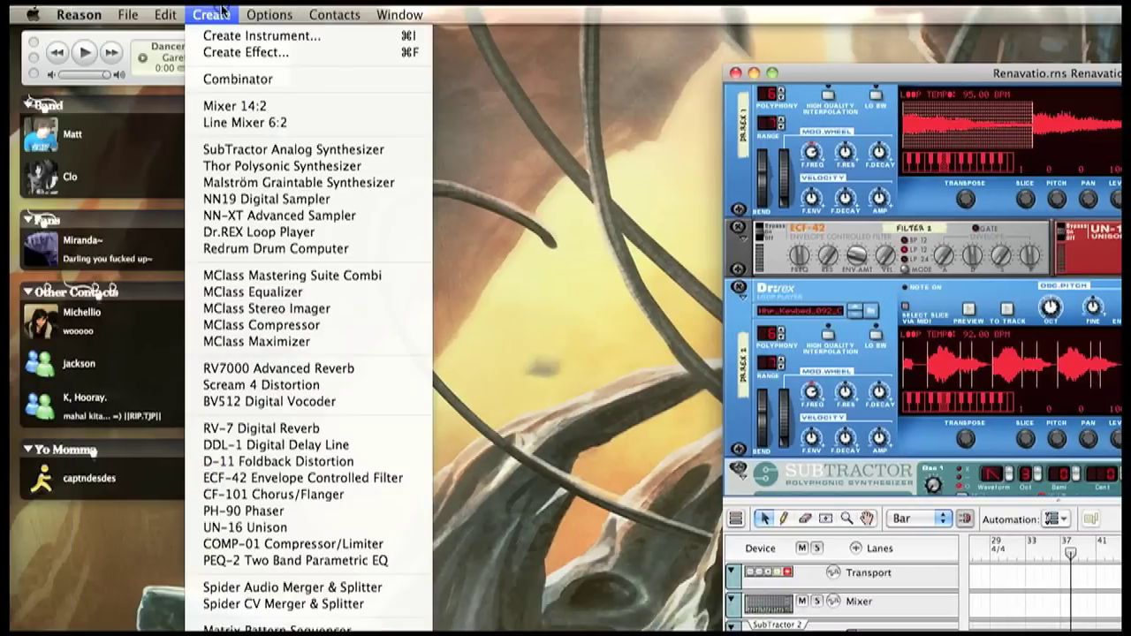
pyautogui.moveTo(266, 199)
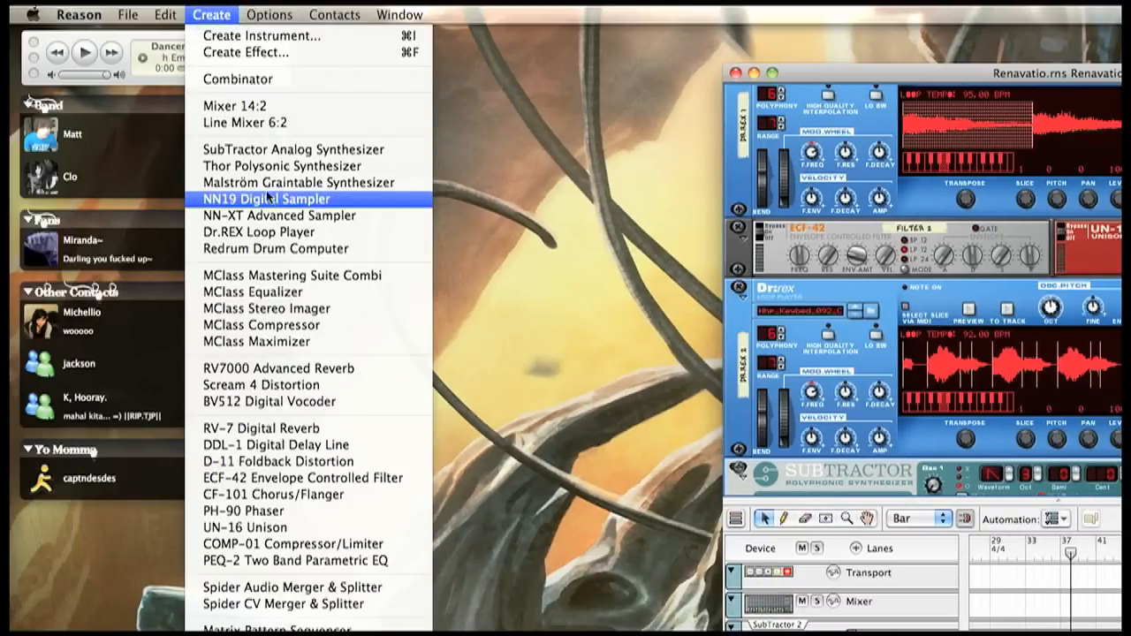
pyautogui.moveTo(292, 148)
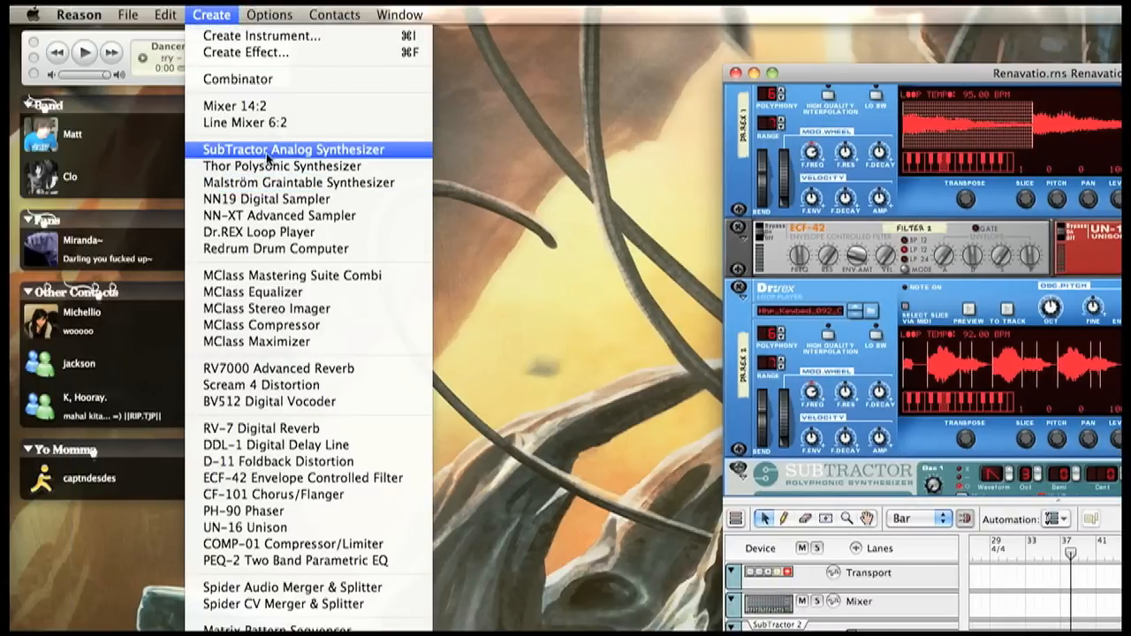